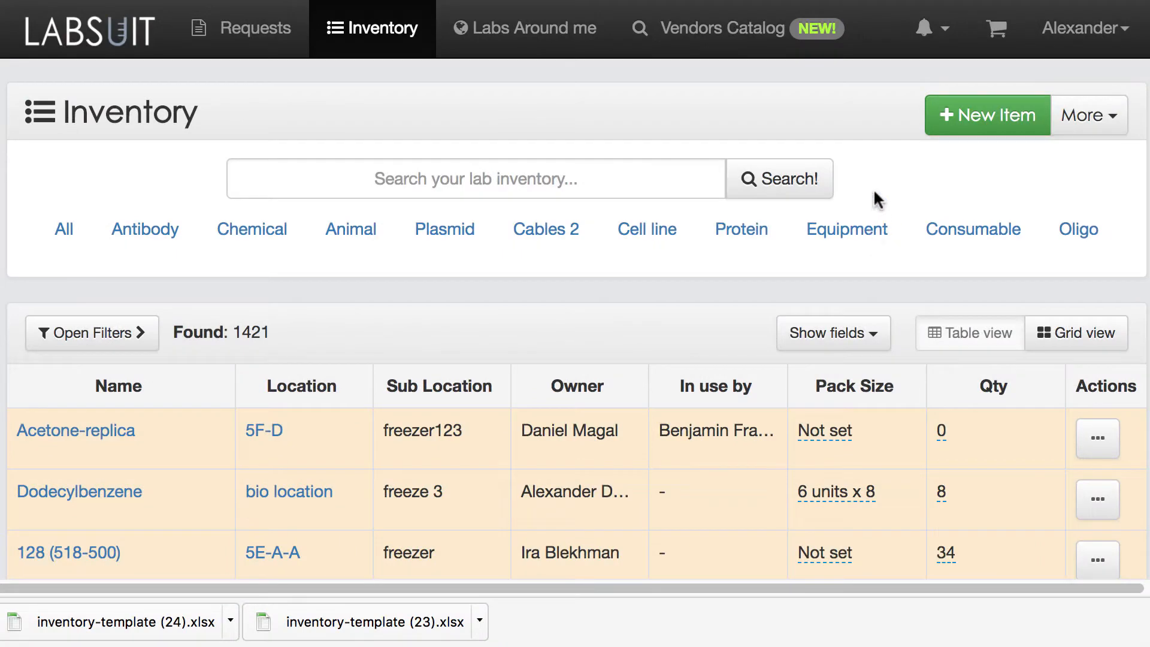
{"action": "mouse_move", "coordinate": [1105, 180]}
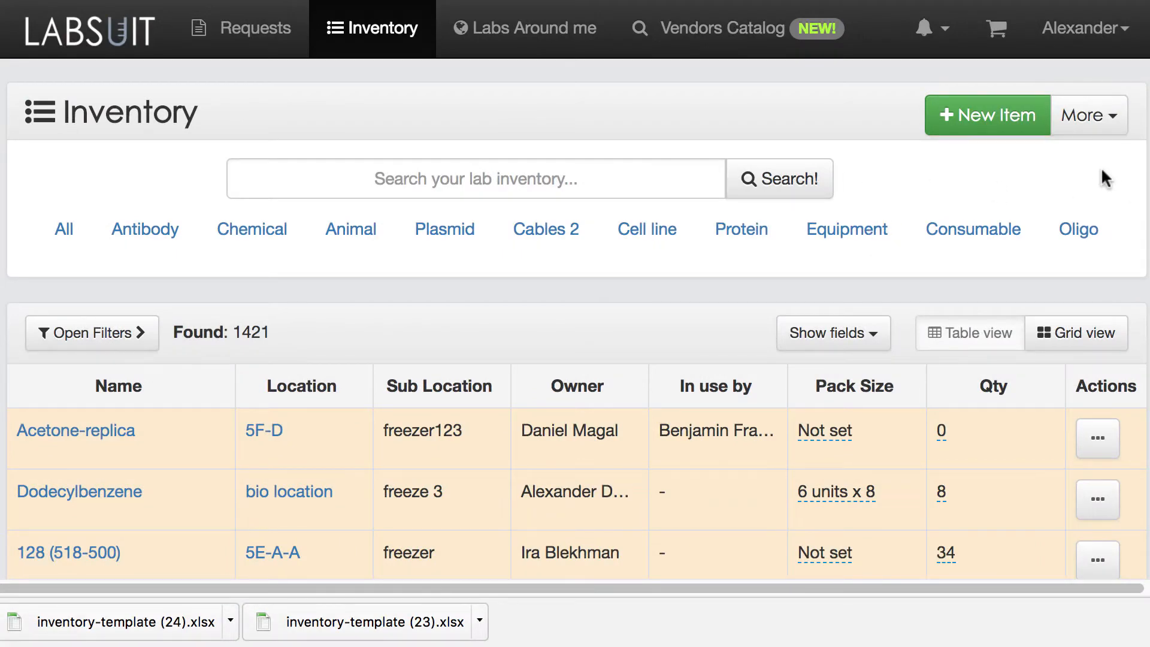
Show the extra inventory actions from the More dropdown beside New Item
{"action": "left_click", "coordinate": [1088, 115]}
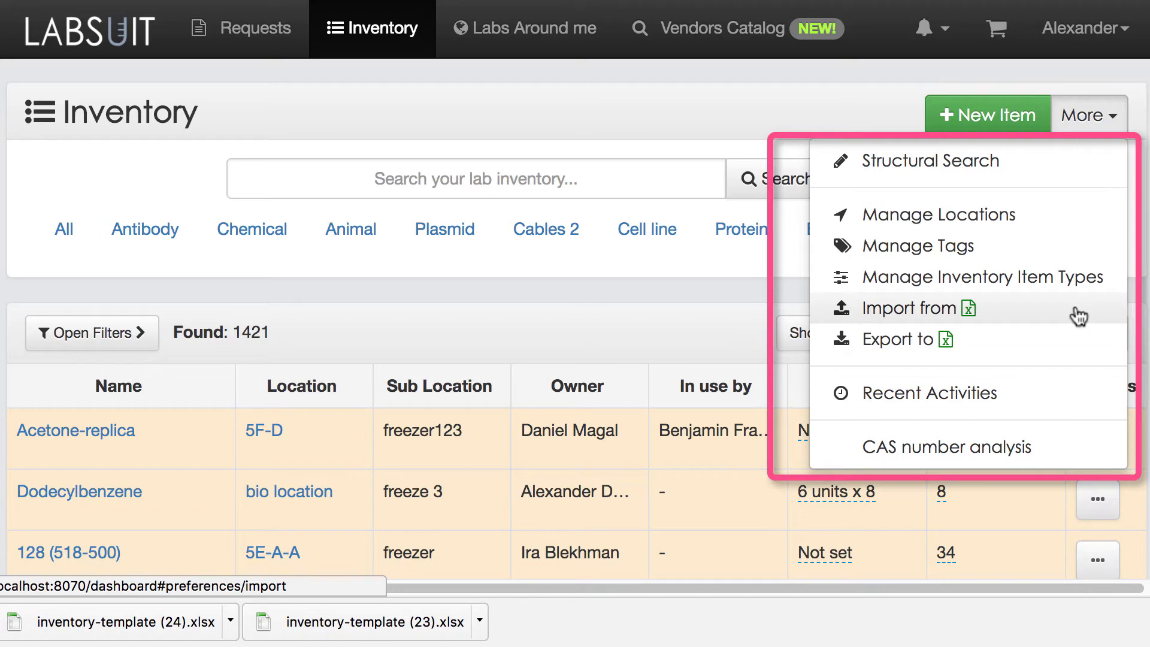
Go to Import from Excel and review the inventory import steps down the page
{"action": "left_click", "coordinate": [905, 308]}
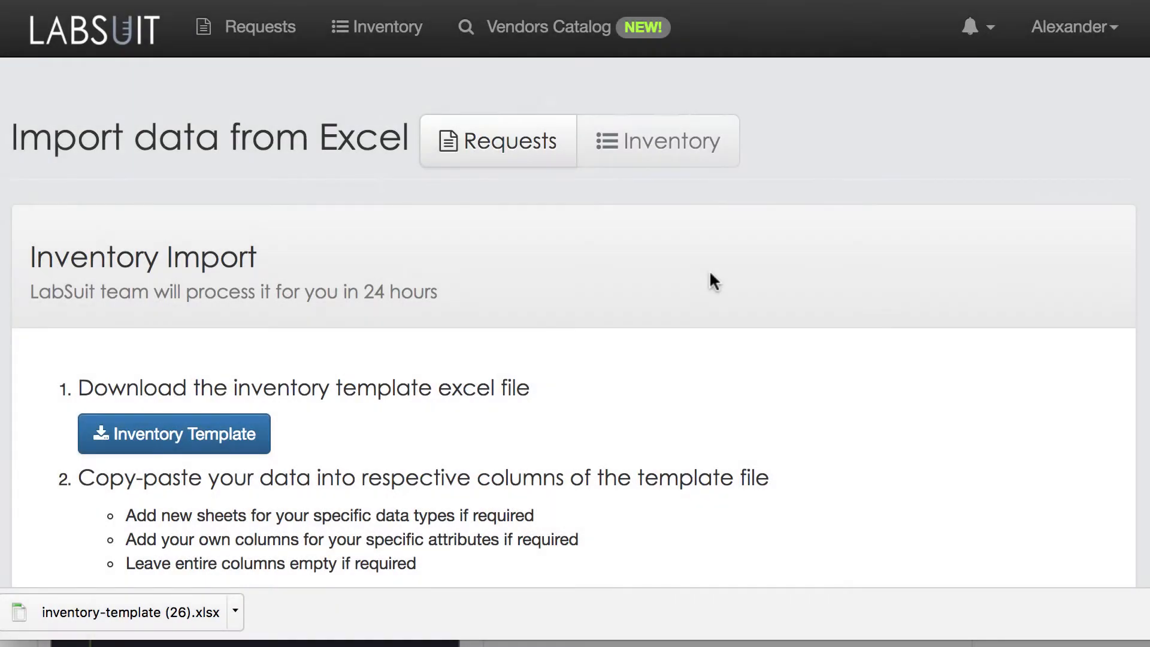
{"action": "mouse_move", "coordinate": [567, 365]}
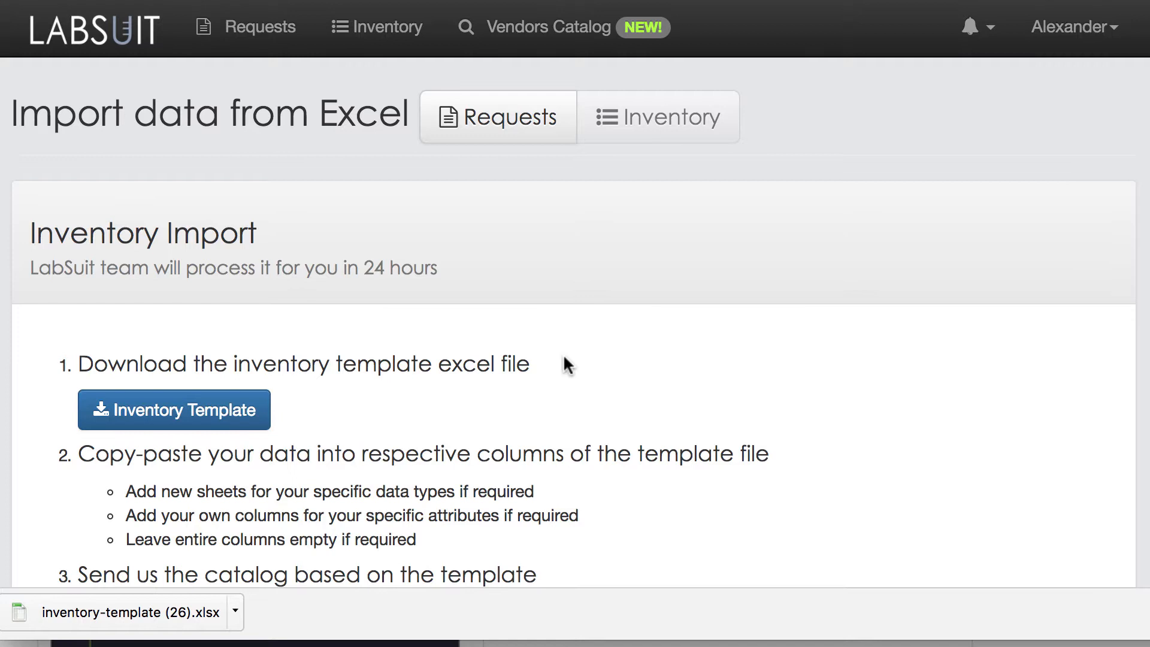
{"action": "scroll", "scroll_direction": "down", "scroll_amount": 3}
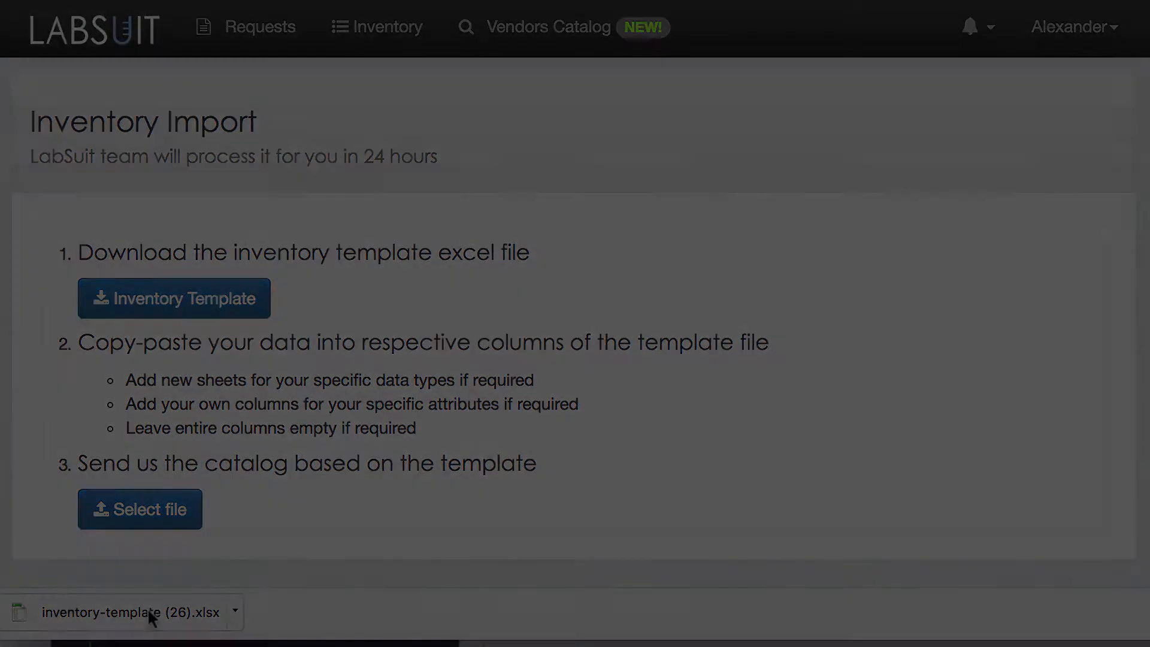
Open the downloaded inventory template and add a new sheet PBMC after CELL_LINE
{"action": "left_click", "coordinate": [125, 612]}
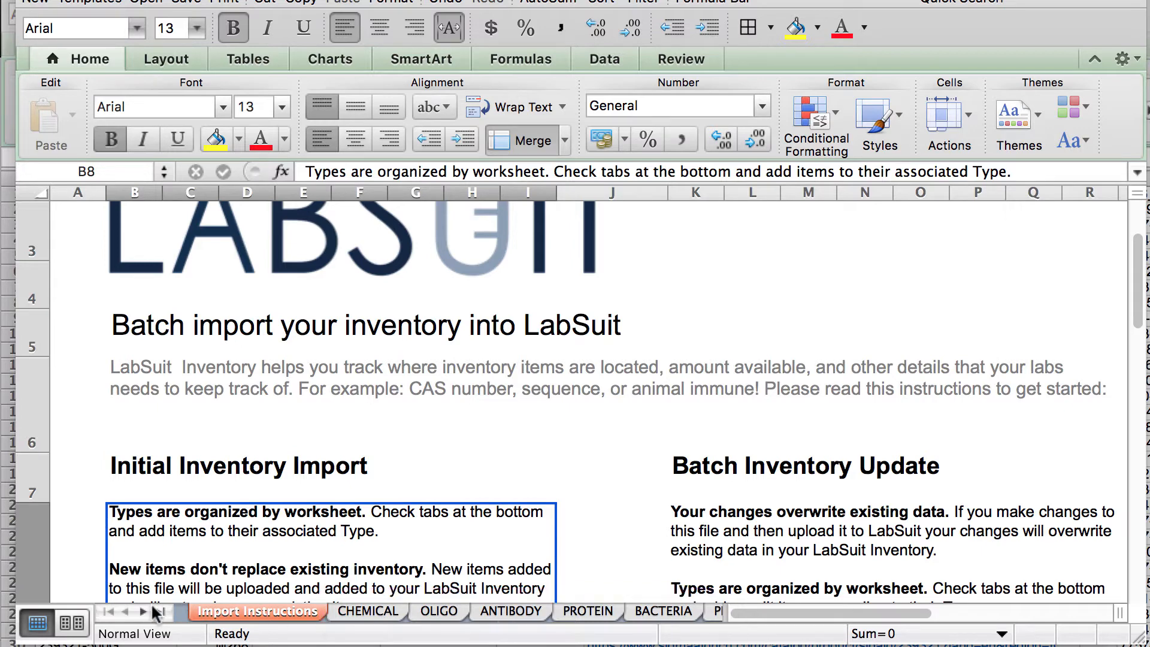
{"action": "left_click", "coordinate": [144, 612]}
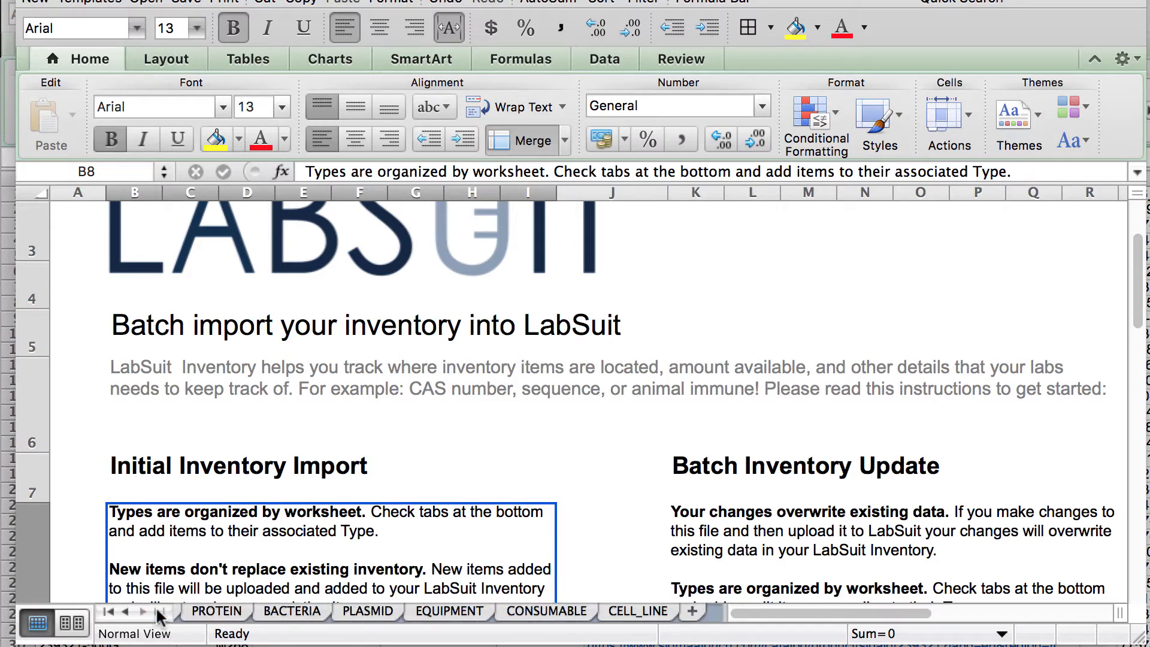
{"action": "left_click", "coordinate": [680, 611]}
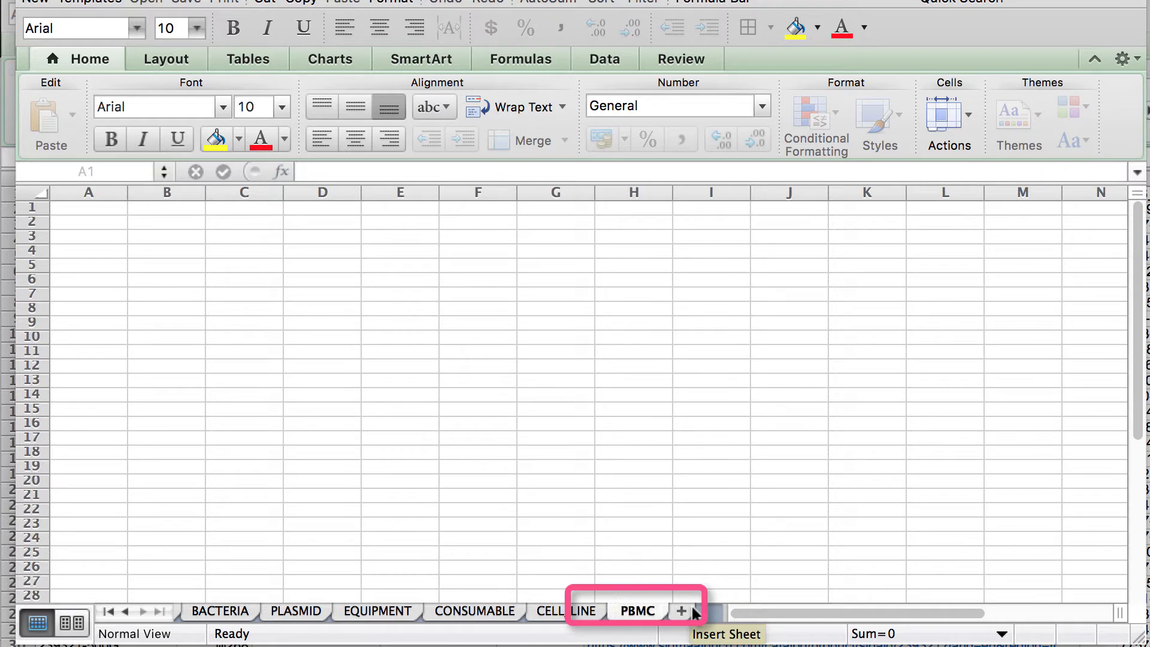
Copy the CONSUMABLE sheet's header row 1 and return to the empty PBMC sheet
{"action": "left_click", "coordinate": [637, 611]}
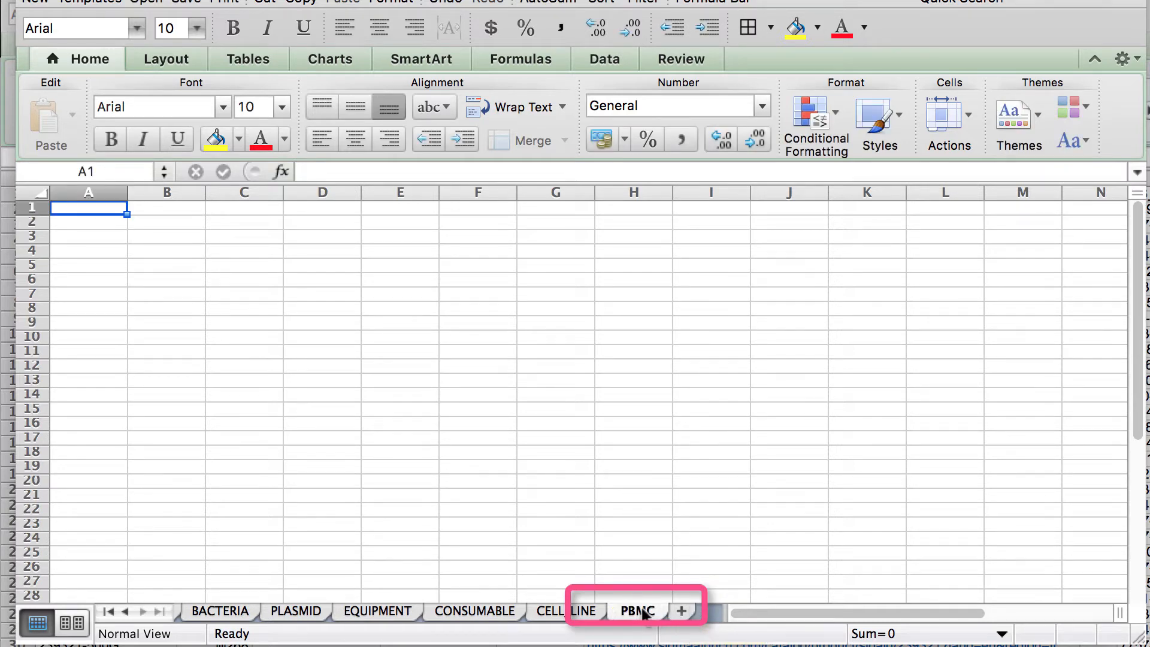
{"action": "mouse_move", "coordinate": [566, 568]}
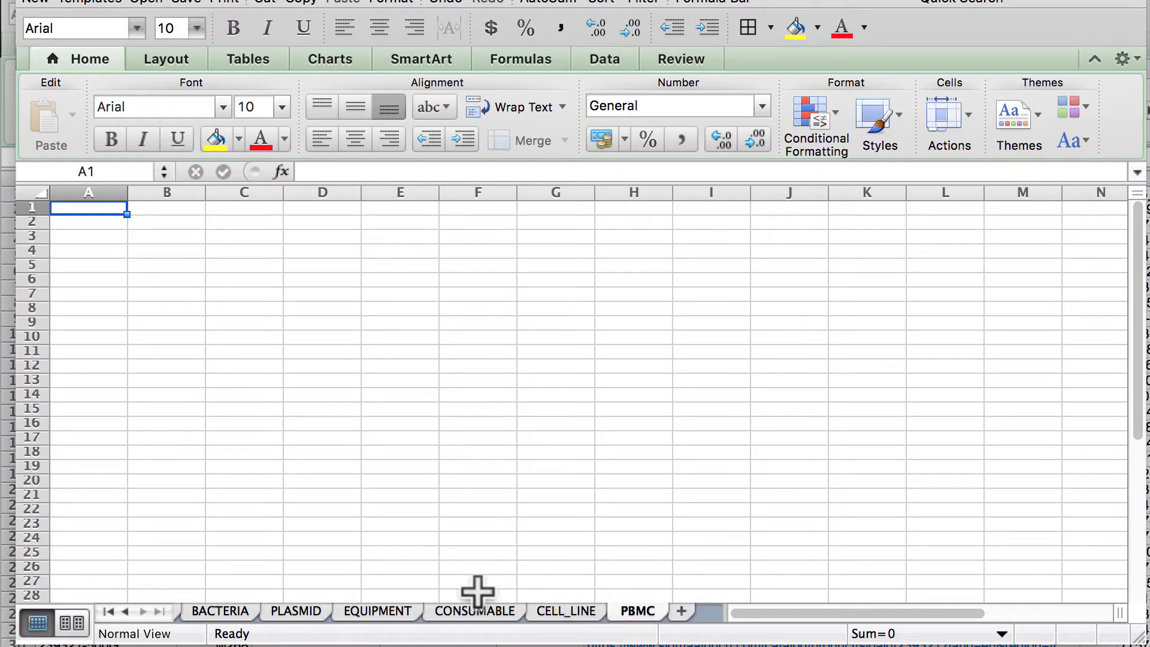
{"action": "left_click", "coordinate": [475, 611]}
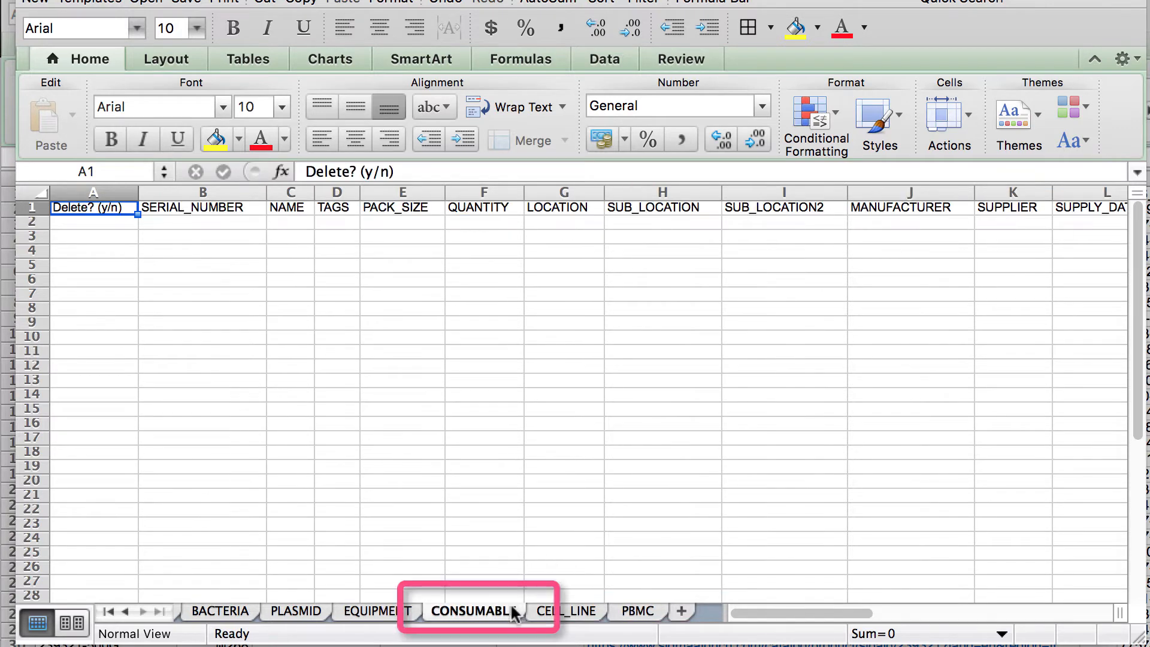
{"action": "mouse_move", "coordinate": [146, 341]}
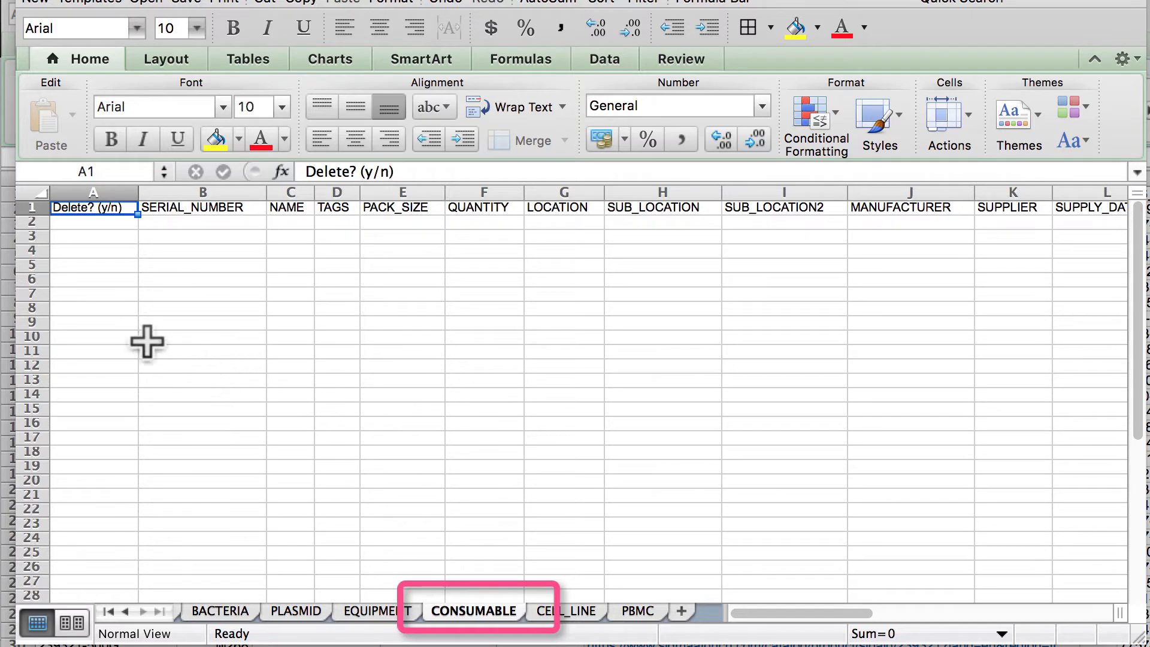
{"action": "right_click", "coordinate": [92, 207]}
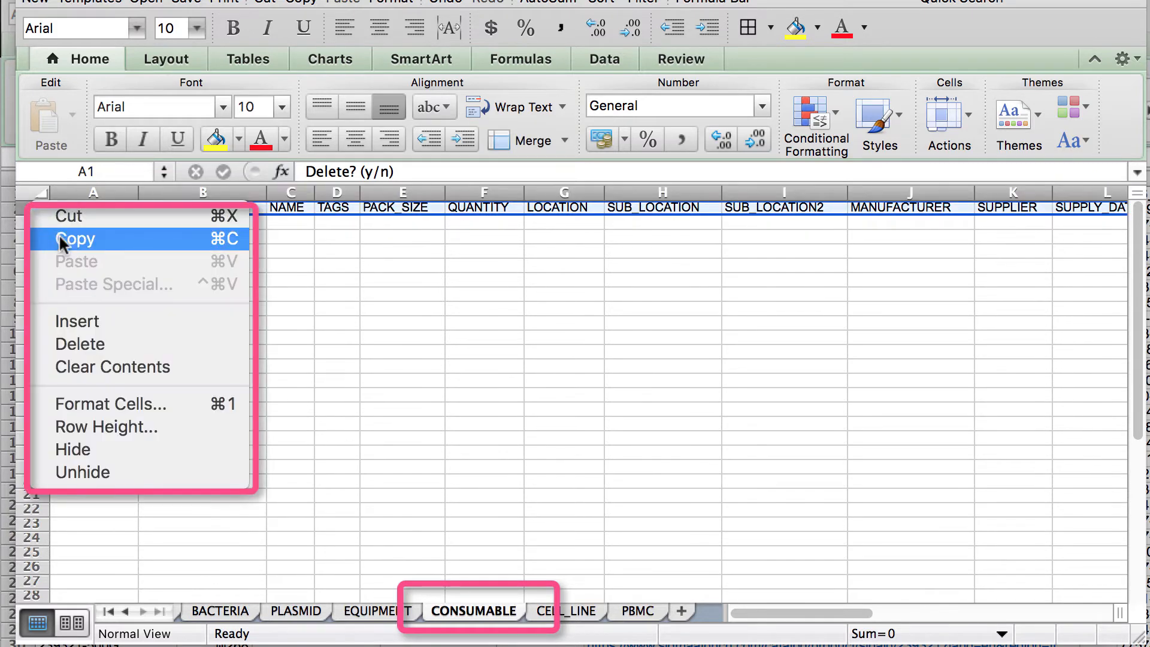
{"action": "left_click", "coordinate": [74, 238]}
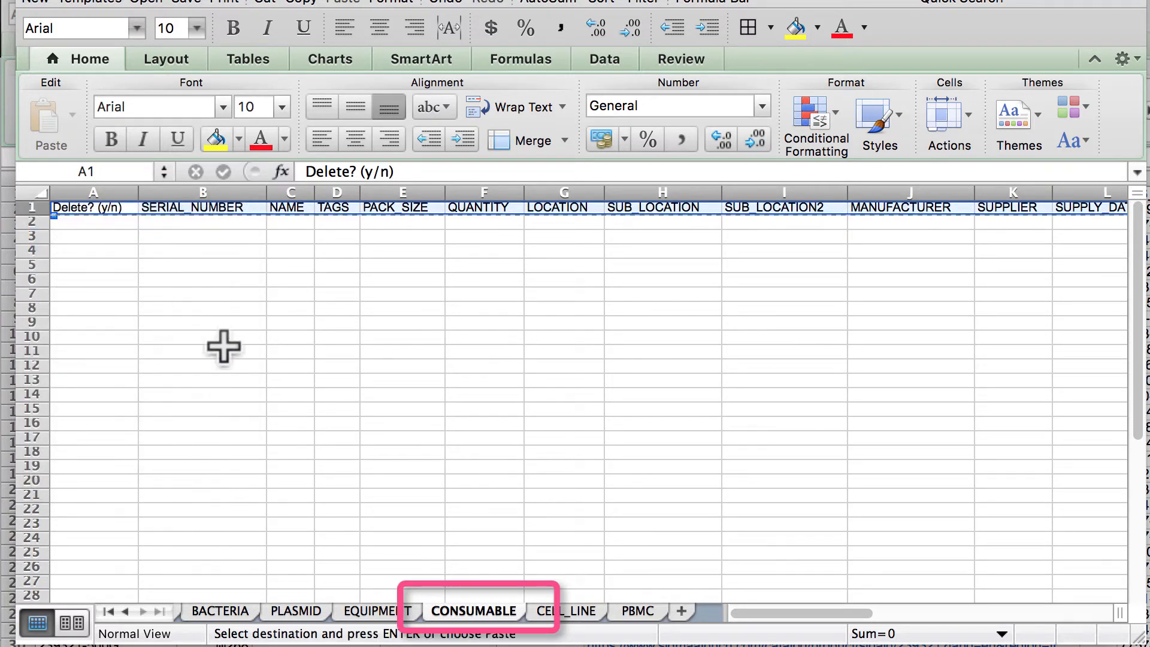
{"action": "left_click", "coordinate": [638, 611]}
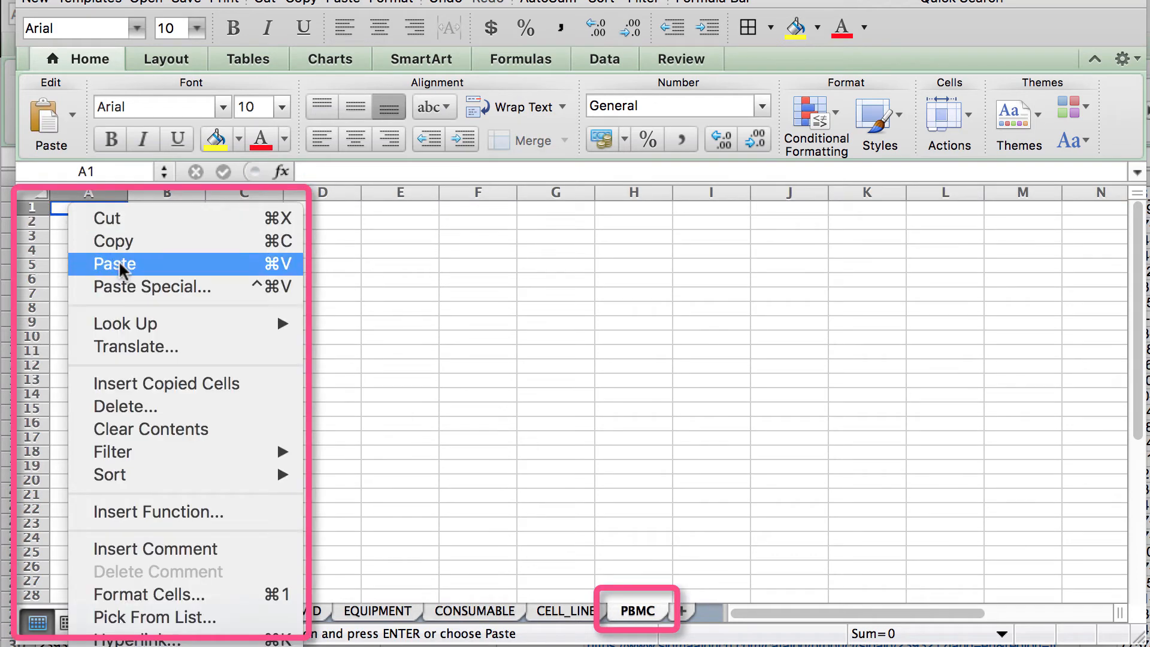
Paste the CONSUMABLE headers (Delete? (y/n) through OWNER_EMAIL) into PBMC row 1
{"action": "left_click", "coordinate": [114, 264]}
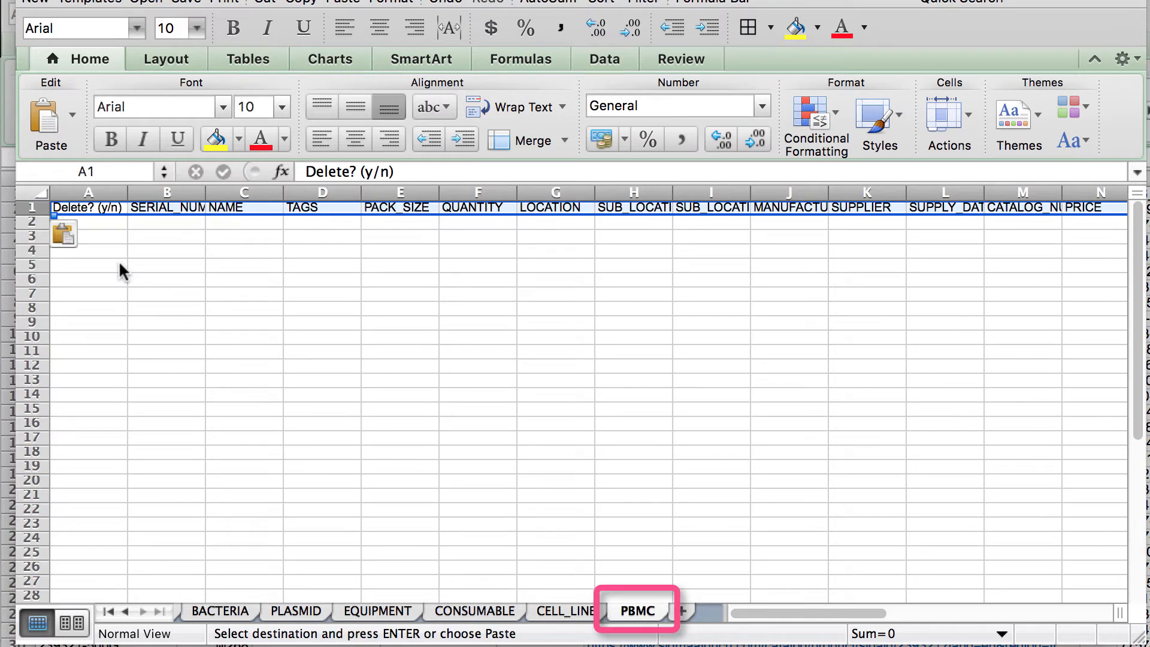
{"action": "mouse_move", "coordinate": [128, 262]}
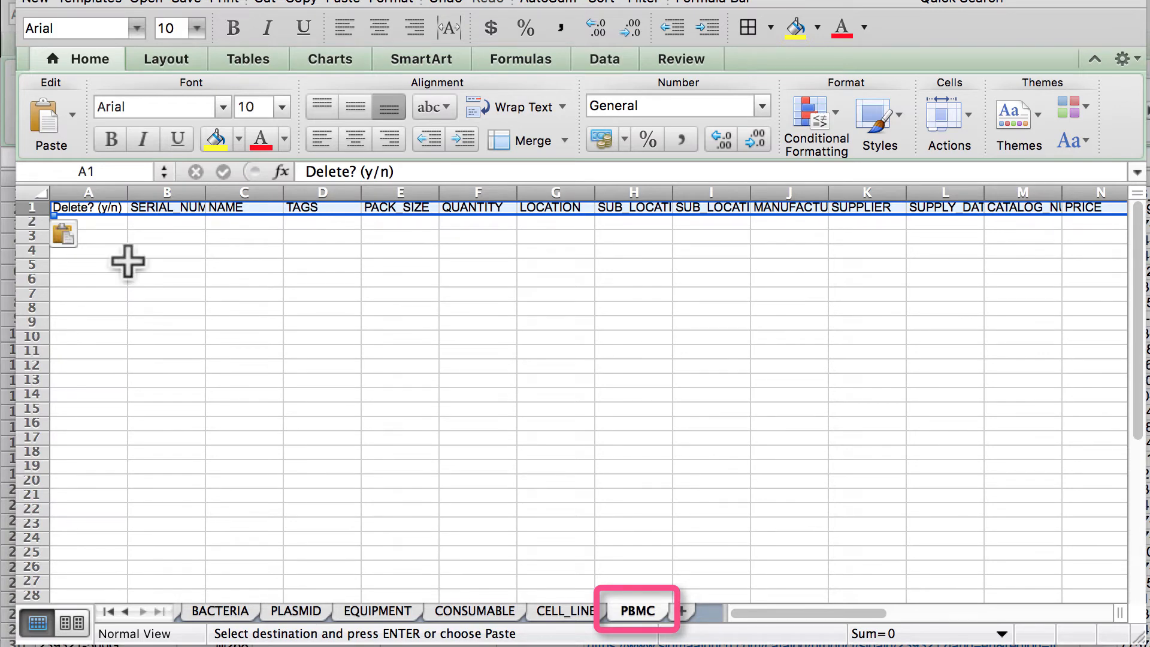
{"action": "mouse_move", "coordinate": [1067, 315]}
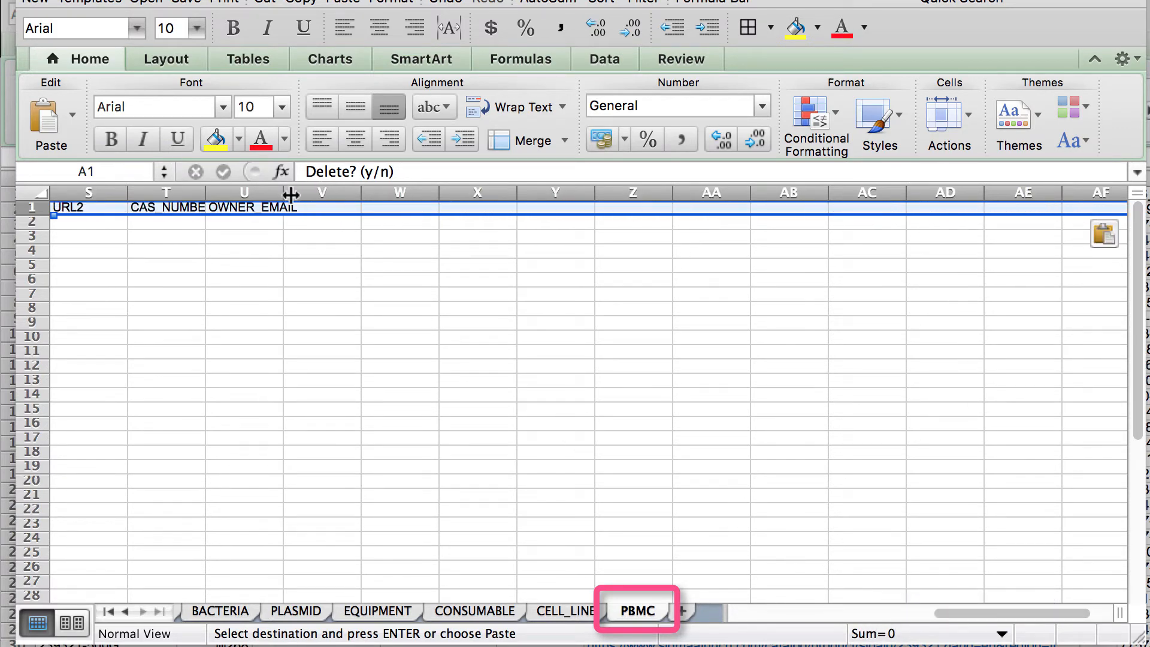
Add a 'Freeze Date' header in cell V1, right after OWNER_EMAIL
{"action": "left_click", "coordinate": [362, 208]}
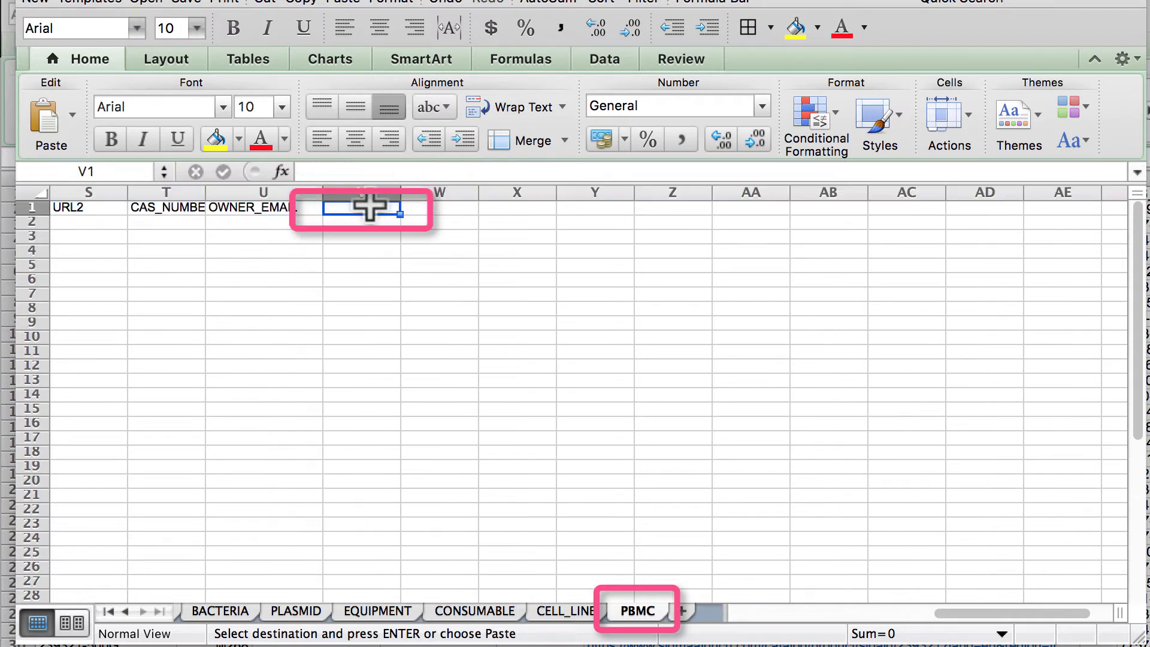
{"action": "type", "text": "Freeze"}
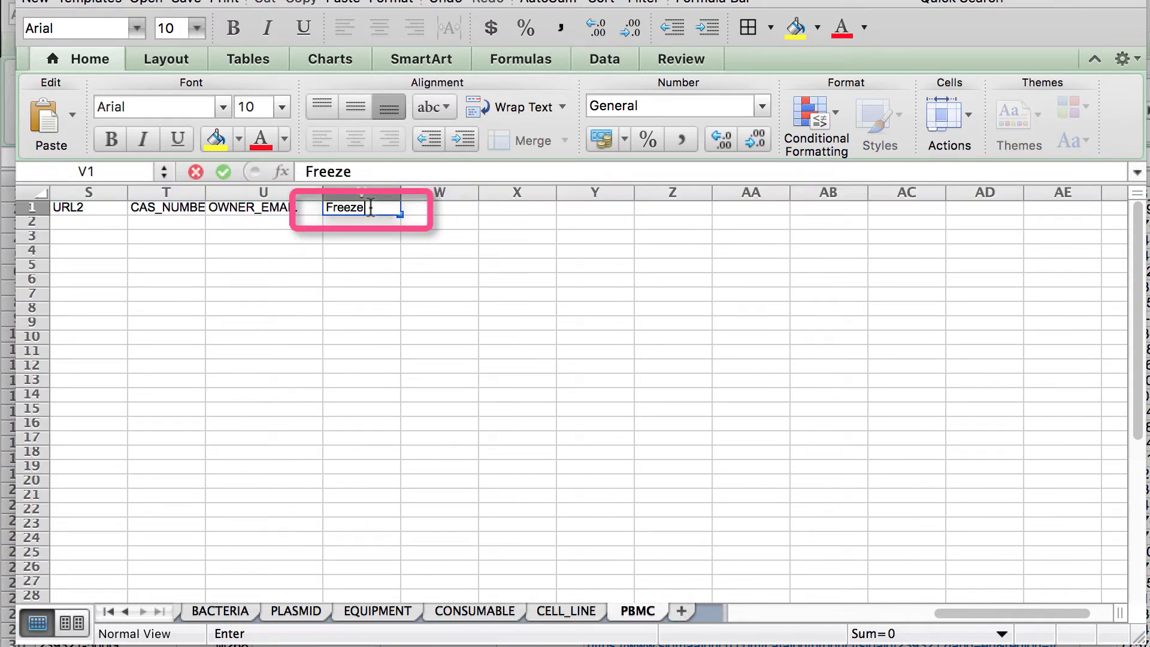
{"action": "key", "text": "Return"}
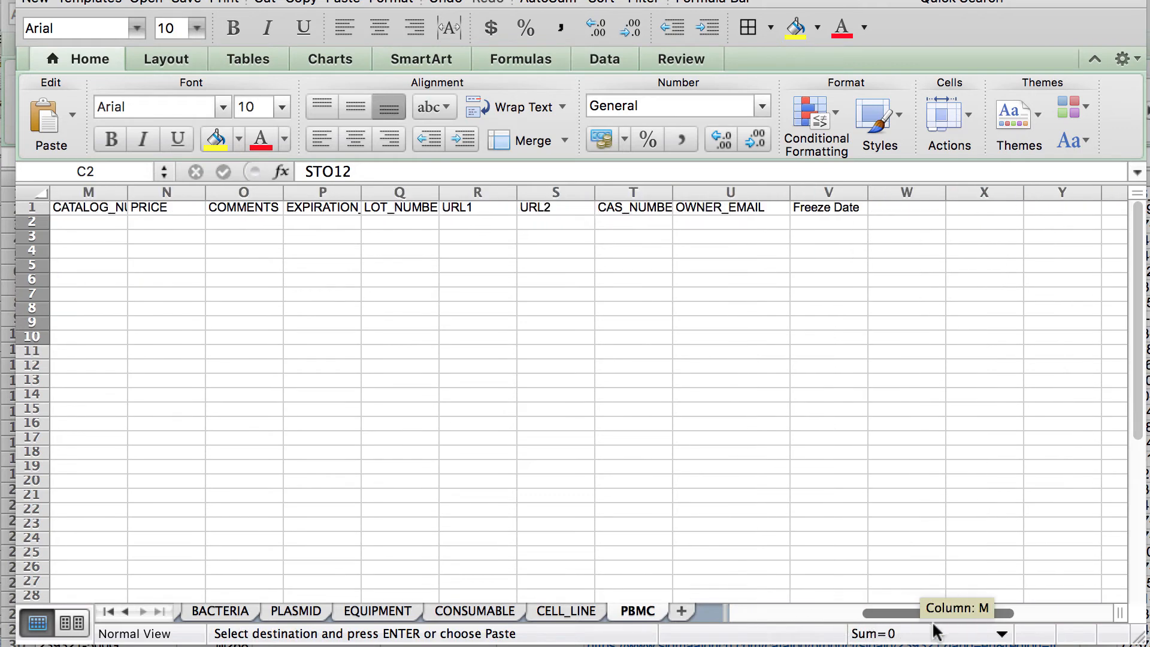
Back on LabSuit's import page, start selecting the inventory-template (26).xlsx file to upload
{"action": "left_click", "coordinate": [750, 221]}
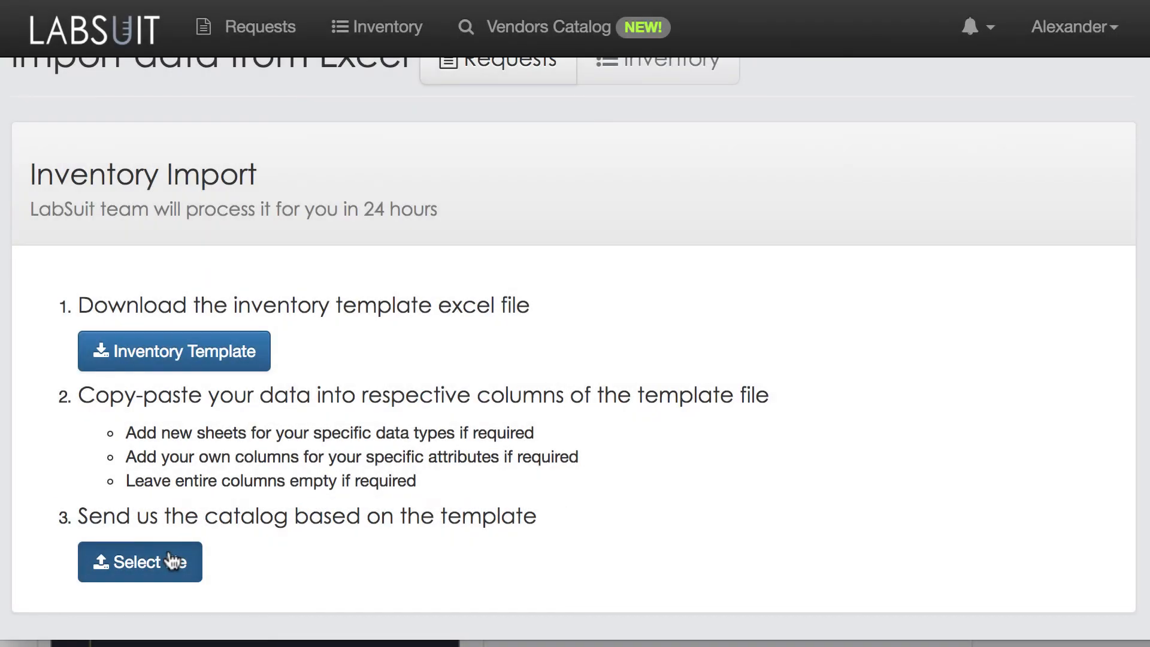
{"action": "left_click", "coordinate": [139, 561]}
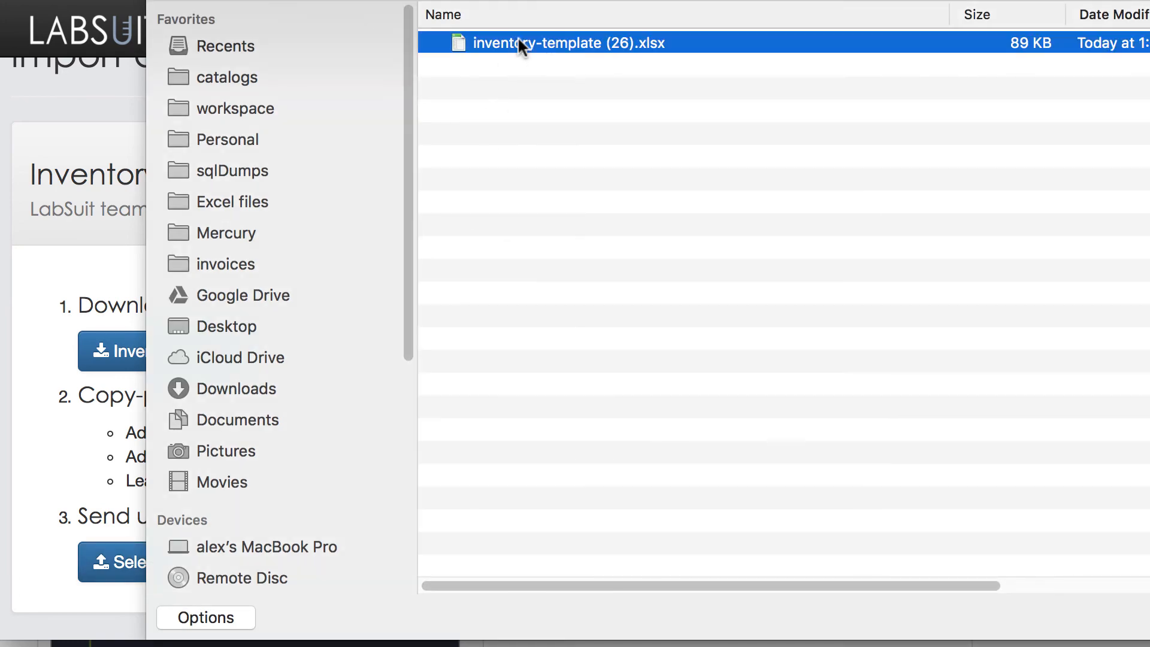